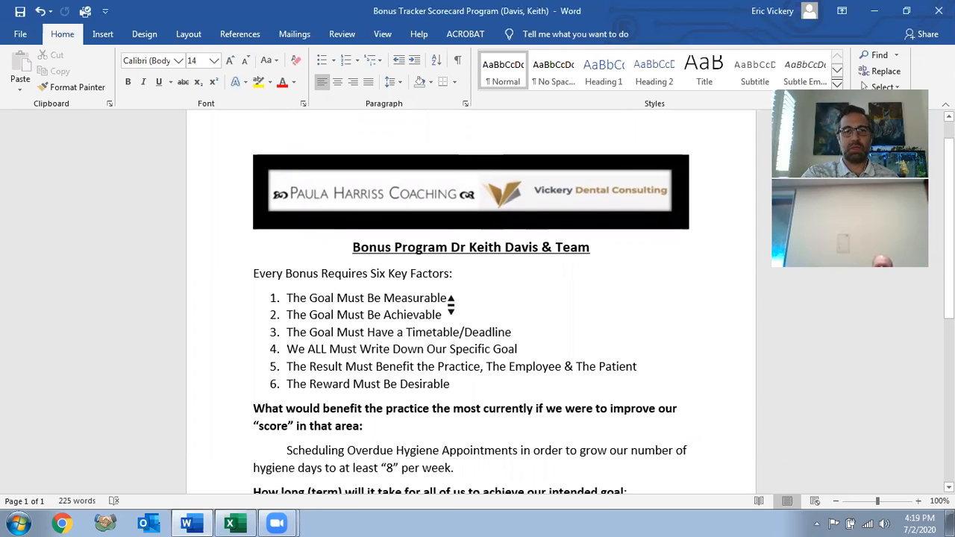
Step: Change the weekly hygiene days target in the Word document from 8 to 16
scroll("down", 3)
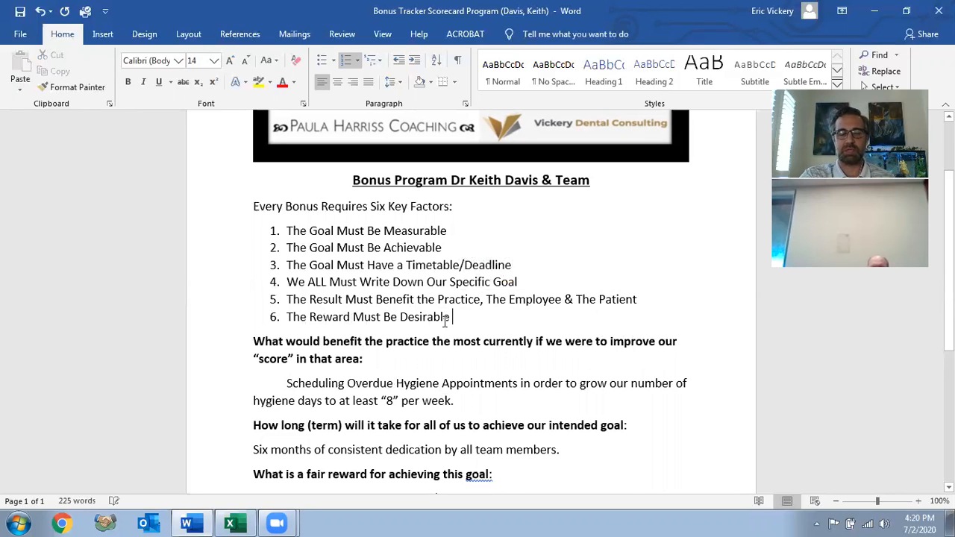
scroll("down", 3)
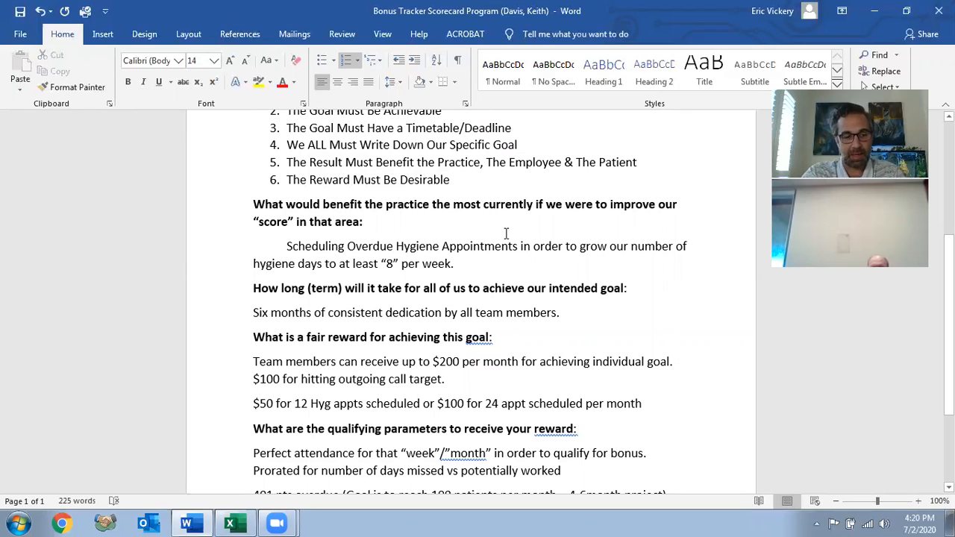
left_click(451, 179)
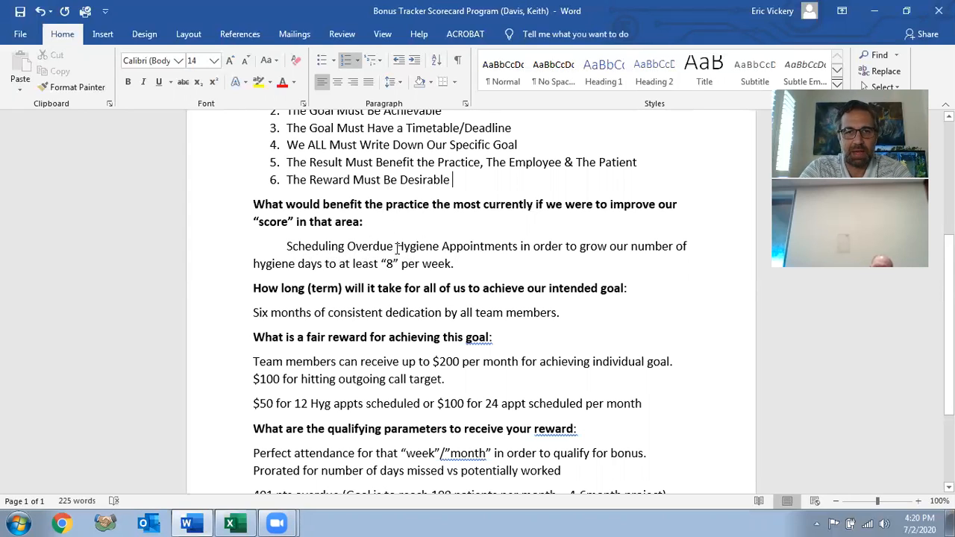
type("16")
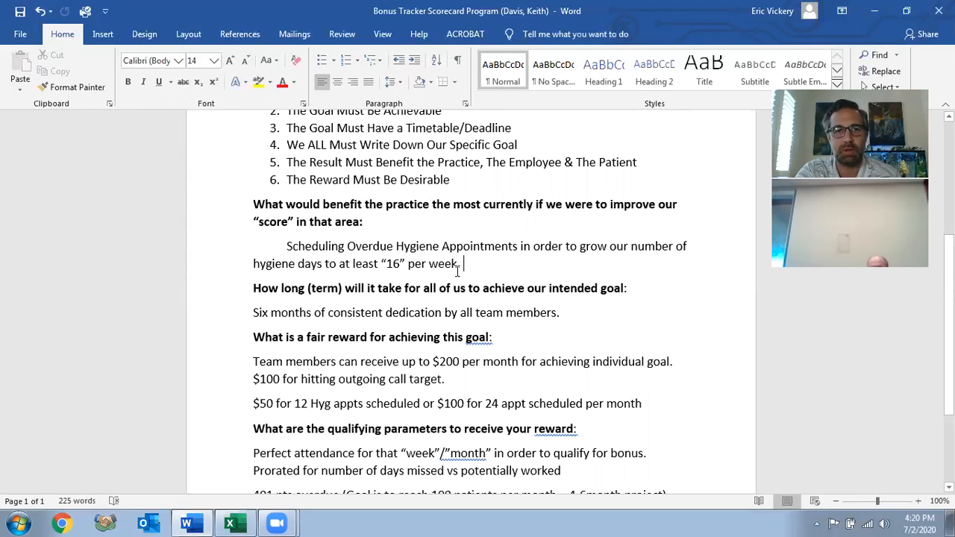
scroll("down", 3)
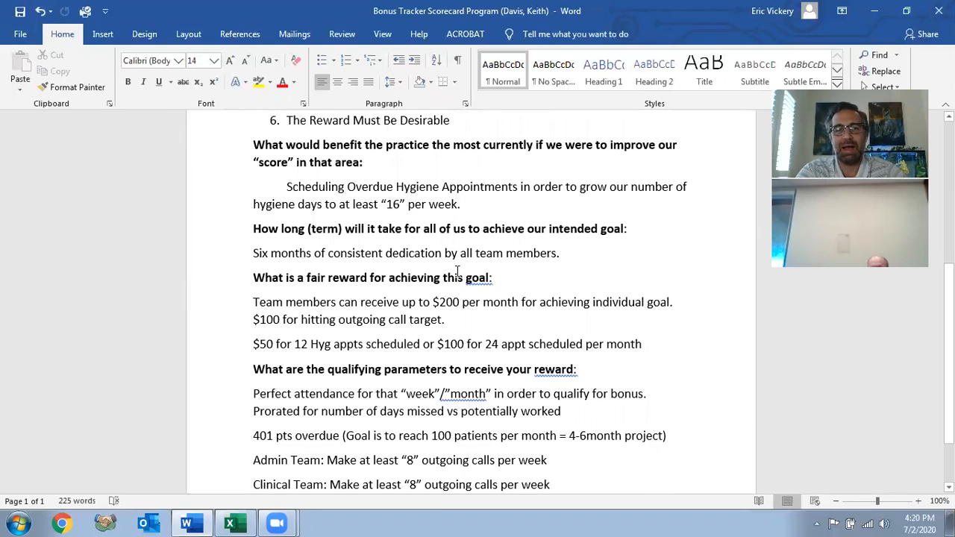
left_click_drag(253, 253, 442, 254)
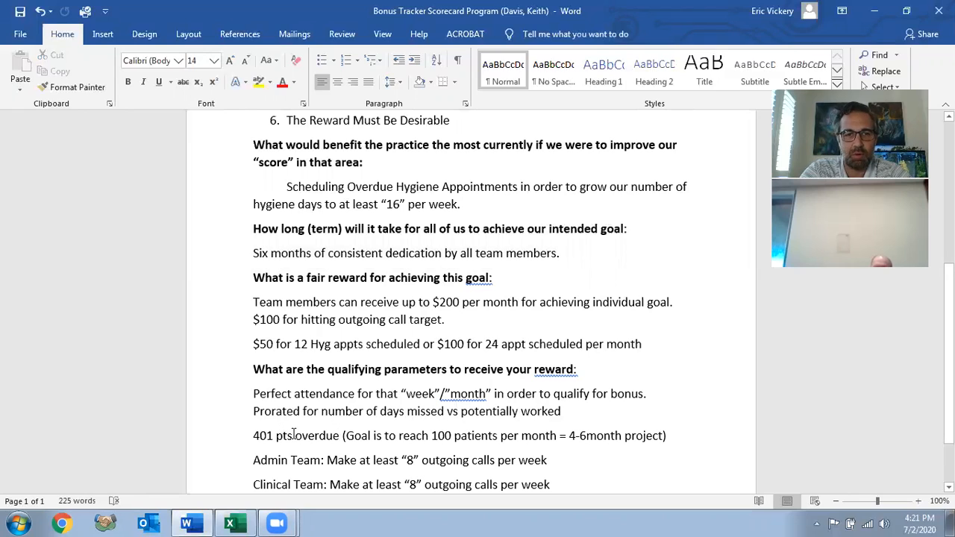
double_click(296, 436)
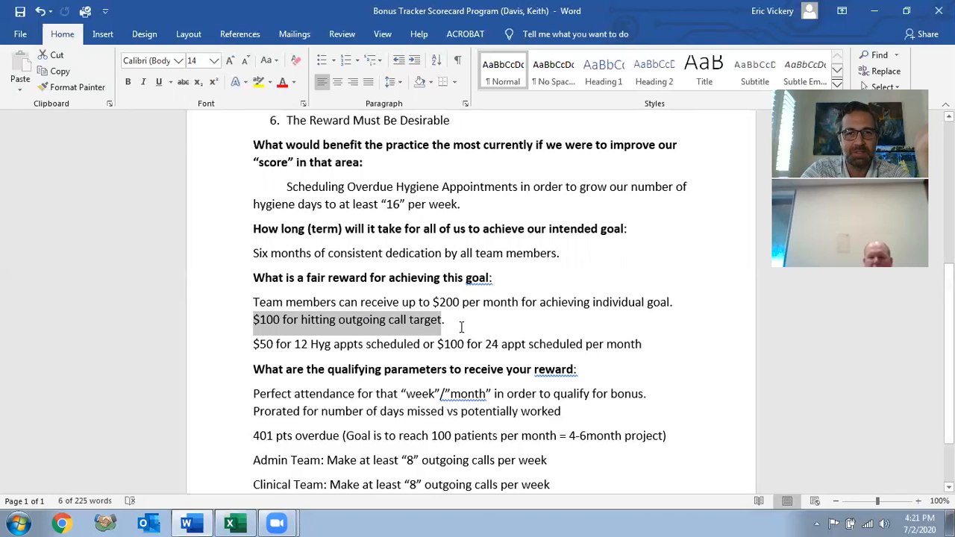
left_click(450, 319)
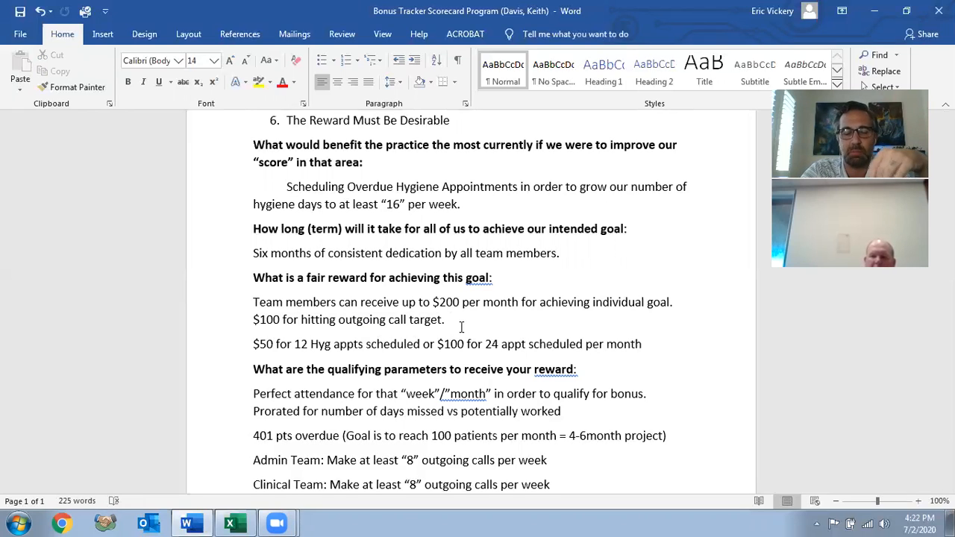
left_click(450, 319)
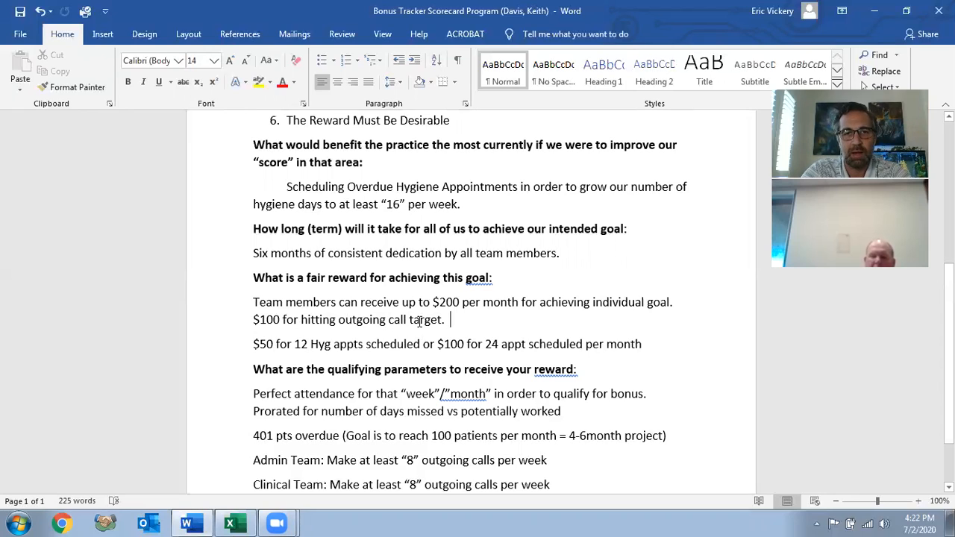
double_click(423, 319)
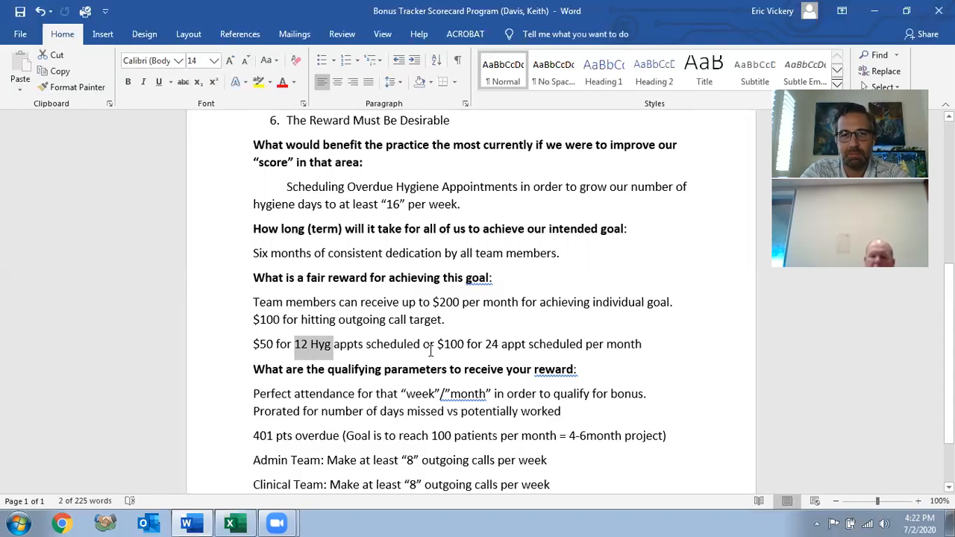
mouse_move(449, 356)
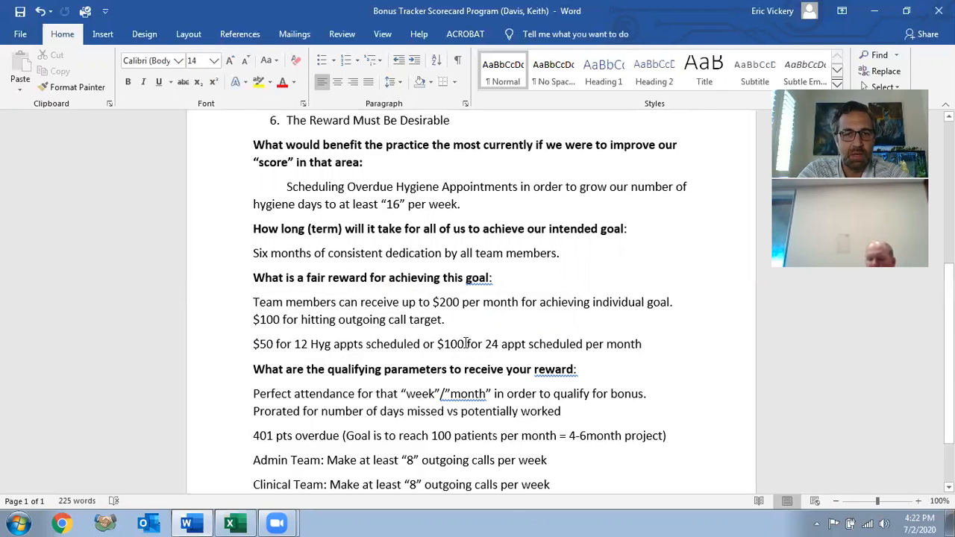
scroll("down", 3)
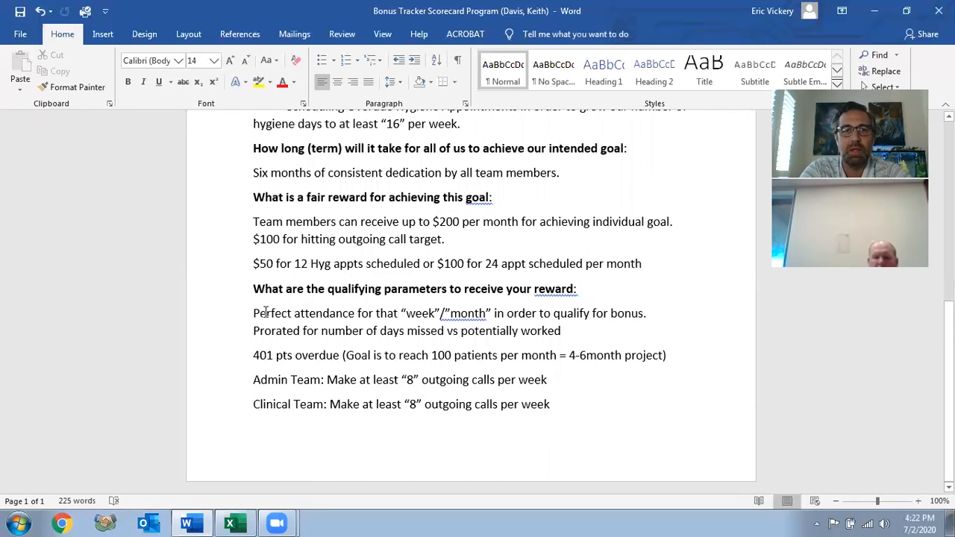
left_click_drag(254, 314, 490, 314)
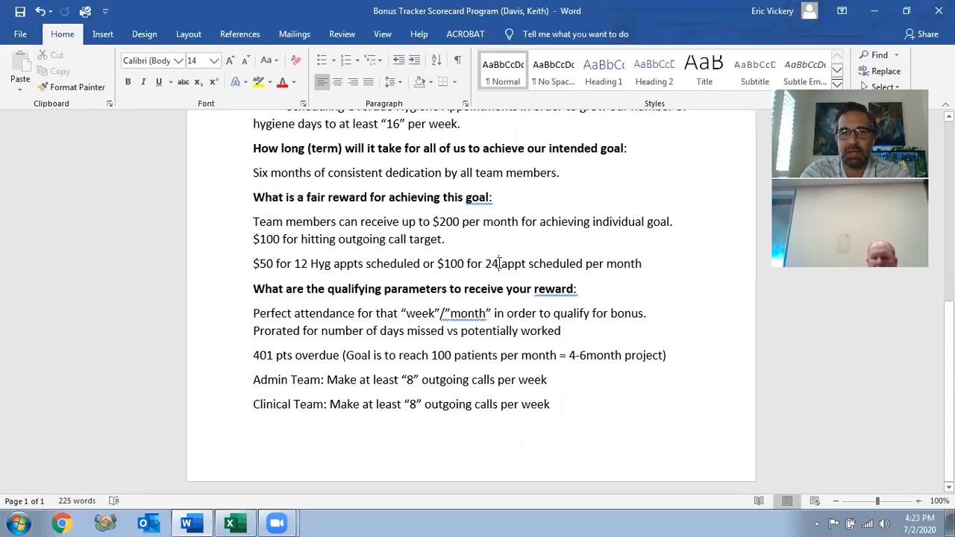
left_click_drag(439, 263, 526, 262)
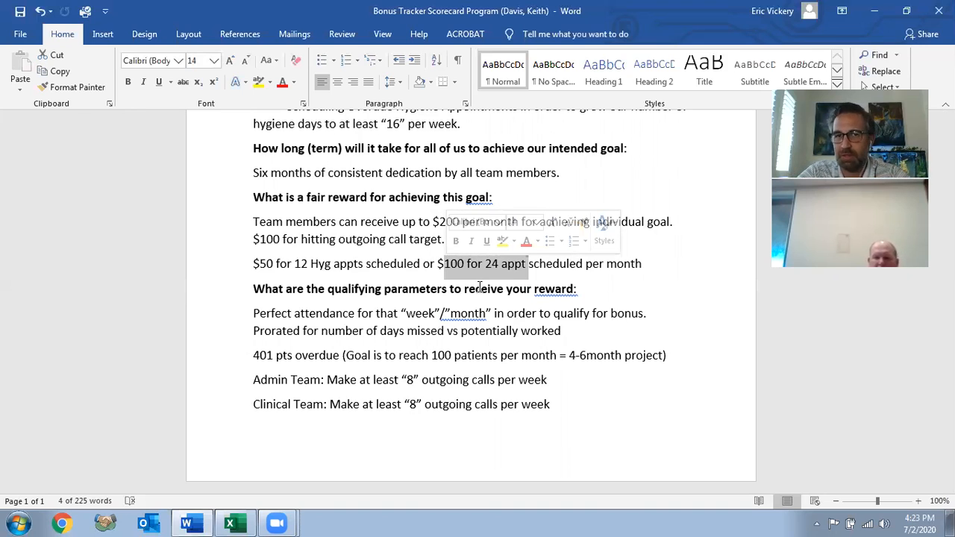
left_click(567, 331)
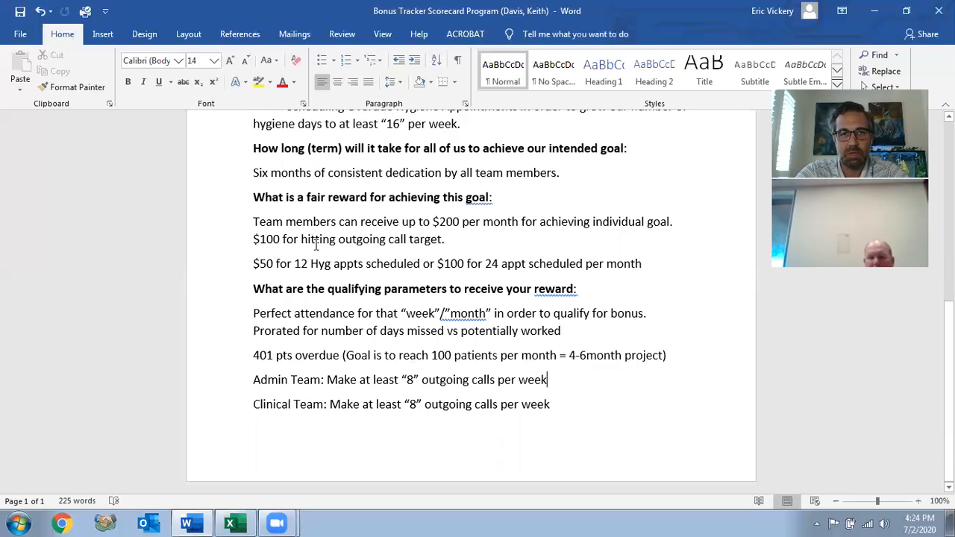
double_click(266, 238)
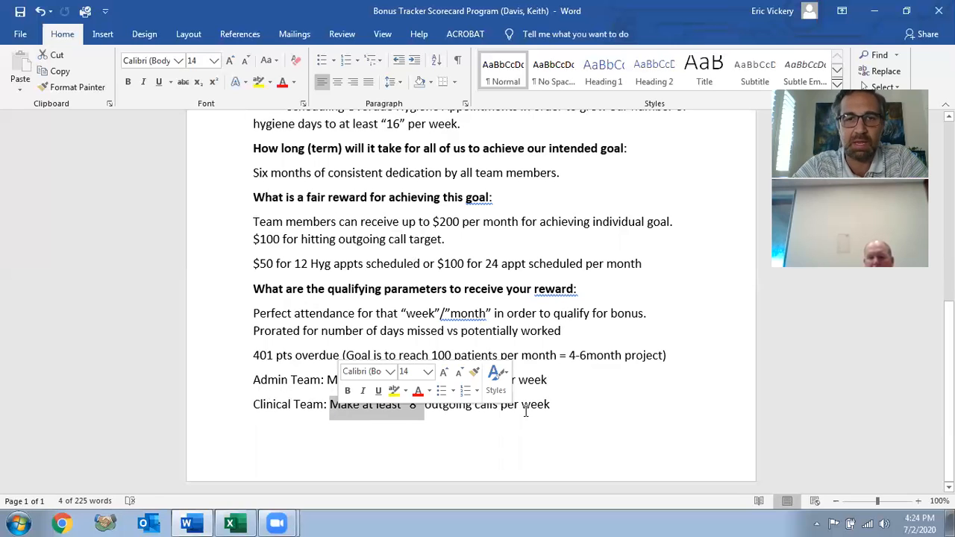
left_click(567, 409)
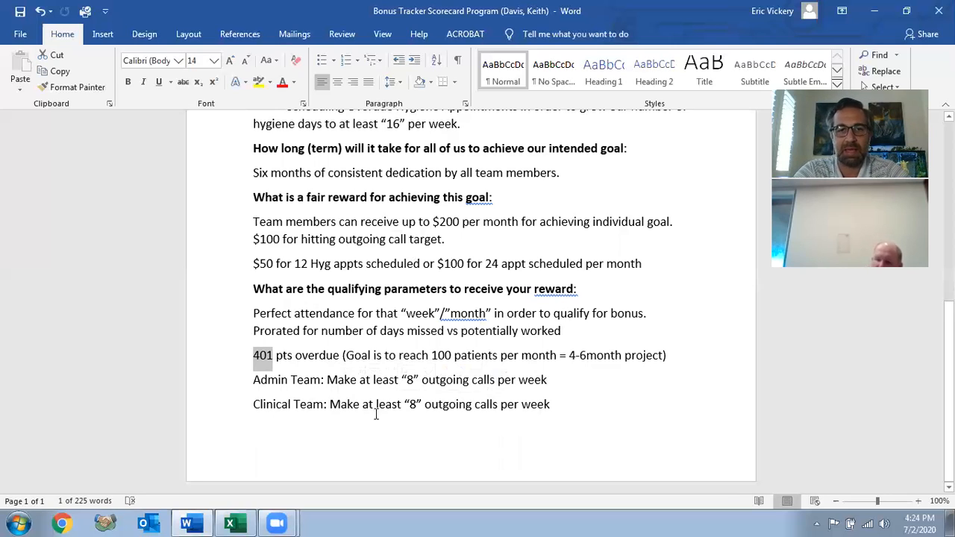
double_click(413, 403)
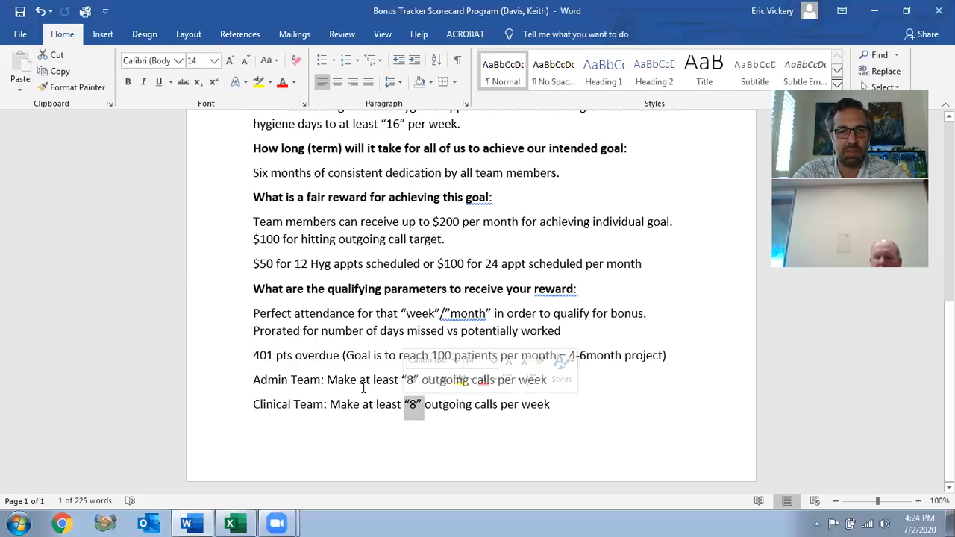
left_click(364, 380)
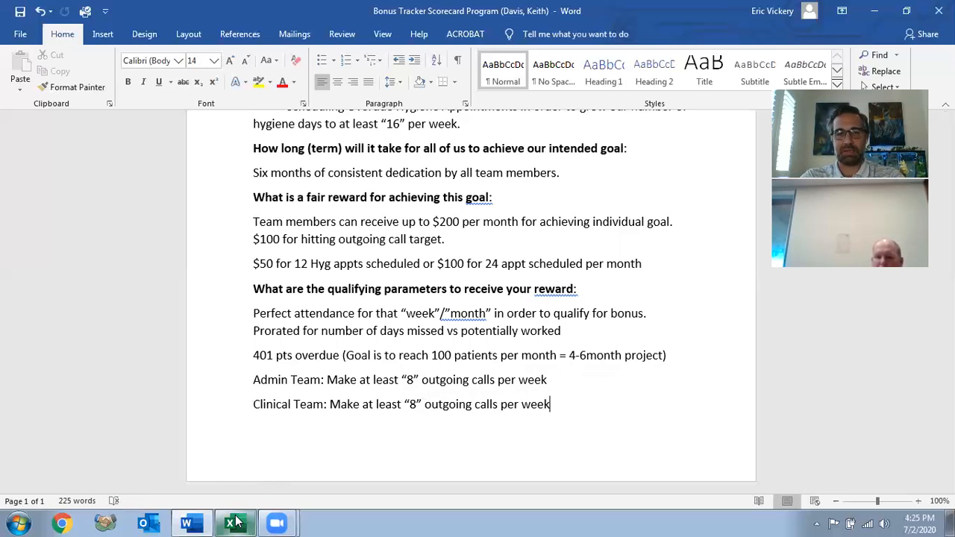
left_click(234, 522)
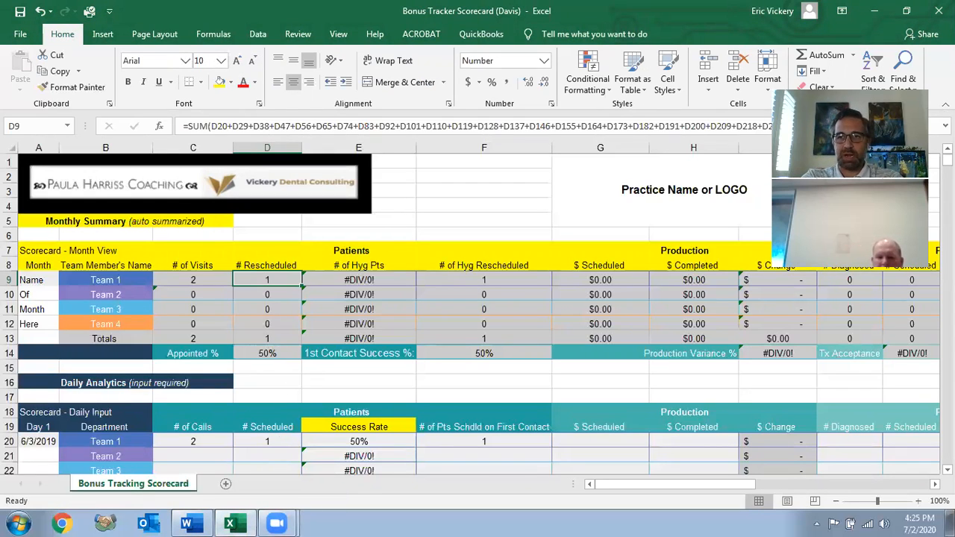
left_click(358, 371)
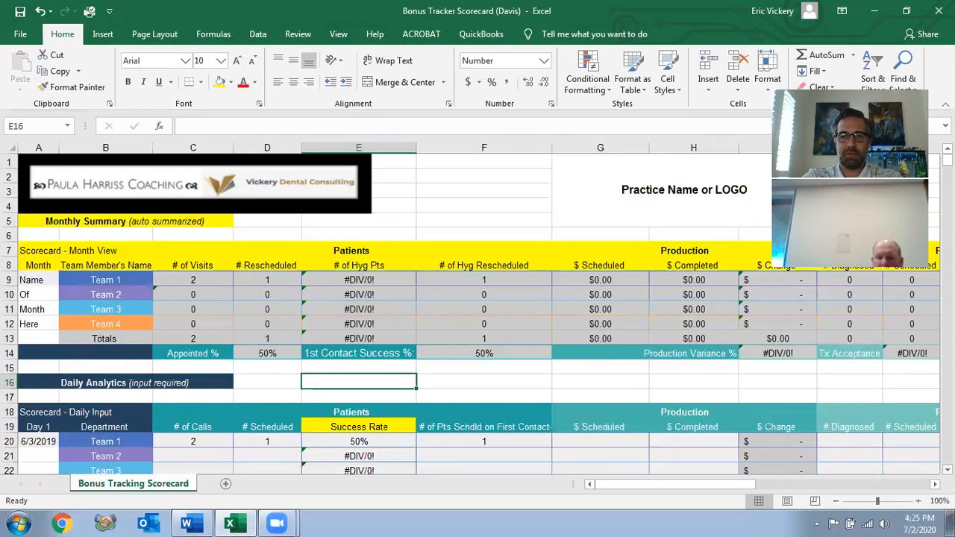
scroll("down", 3)
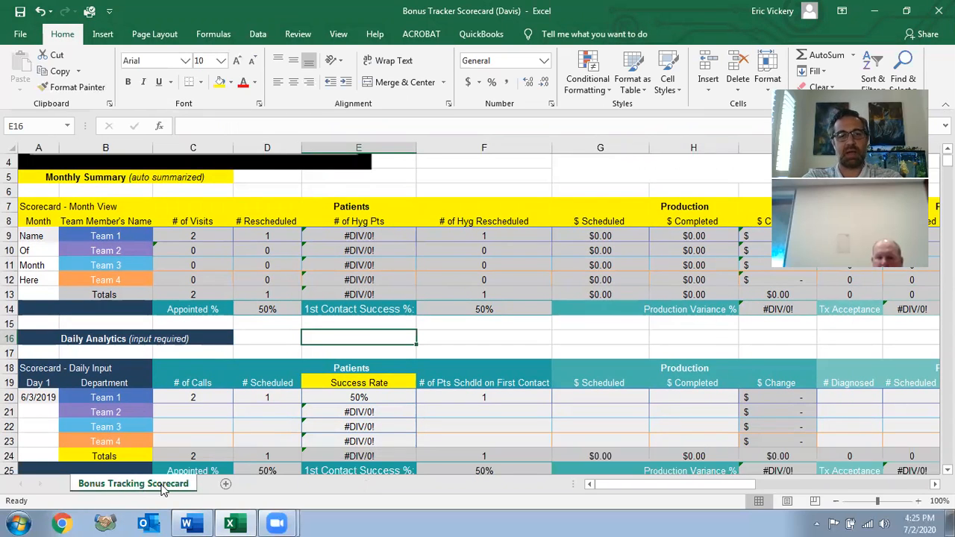
mouse_move(421, 492)
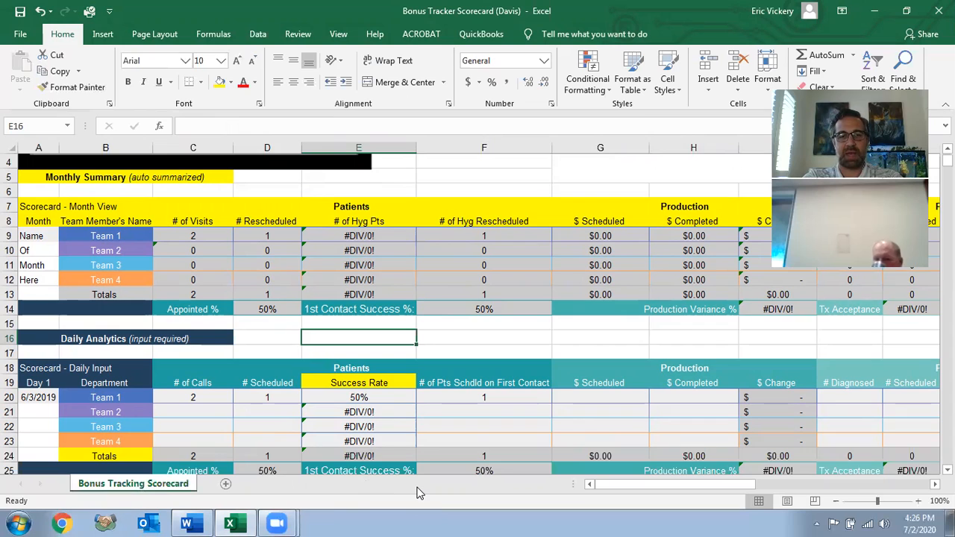
mouse_move(406, 177)
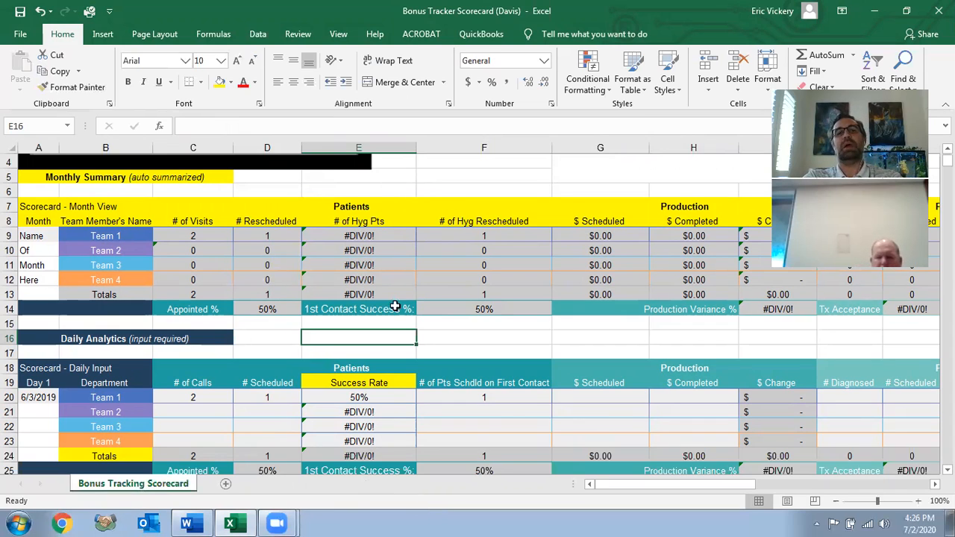
mouse_move(368, 340)
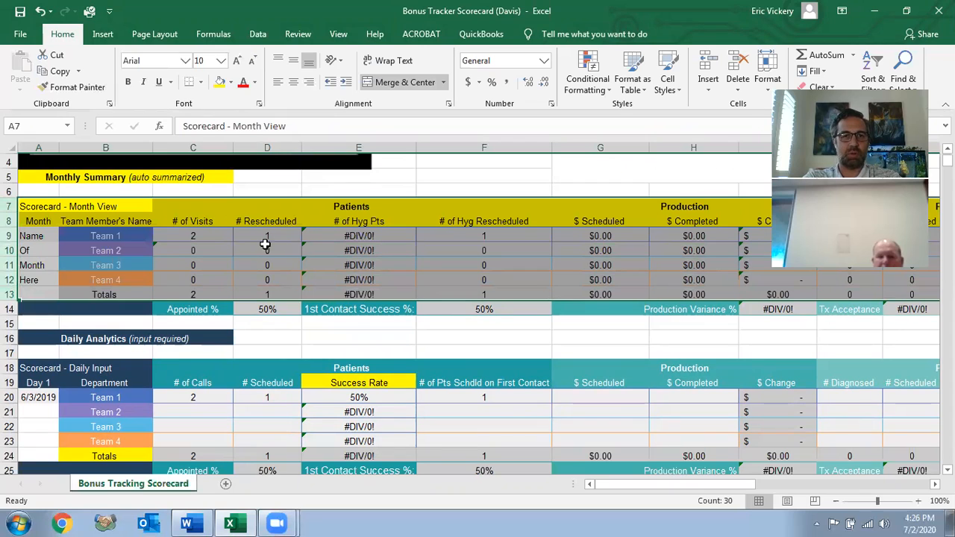
Step: Enter 8 calls for Team 1 on Day 1 (6/3/2019) in cell C20
left_click(267, 236)
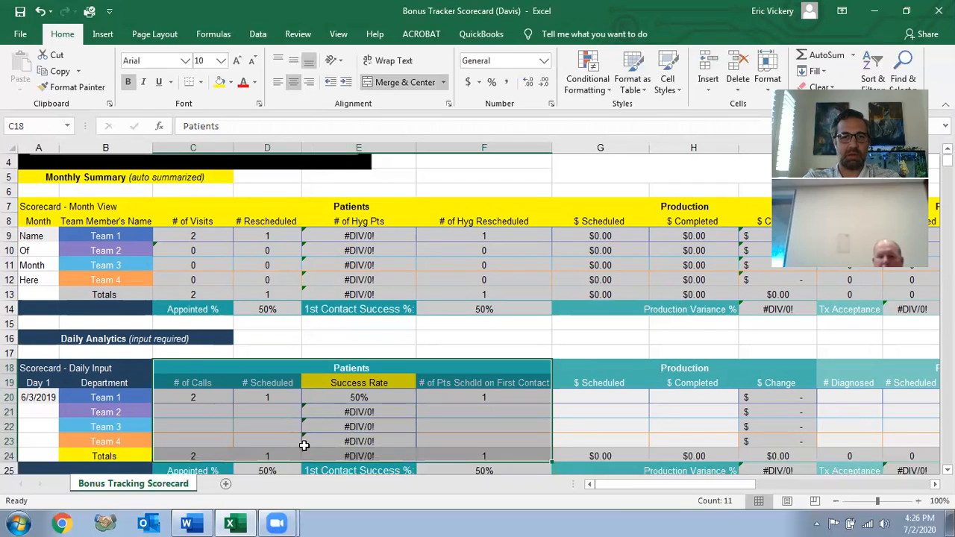
mouse_move(276, 394)
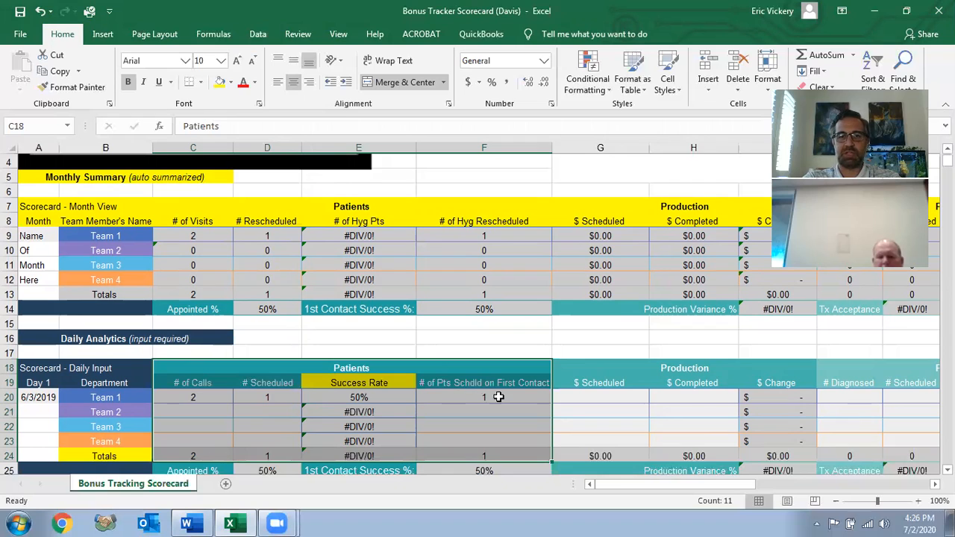
left_click(483, 397)
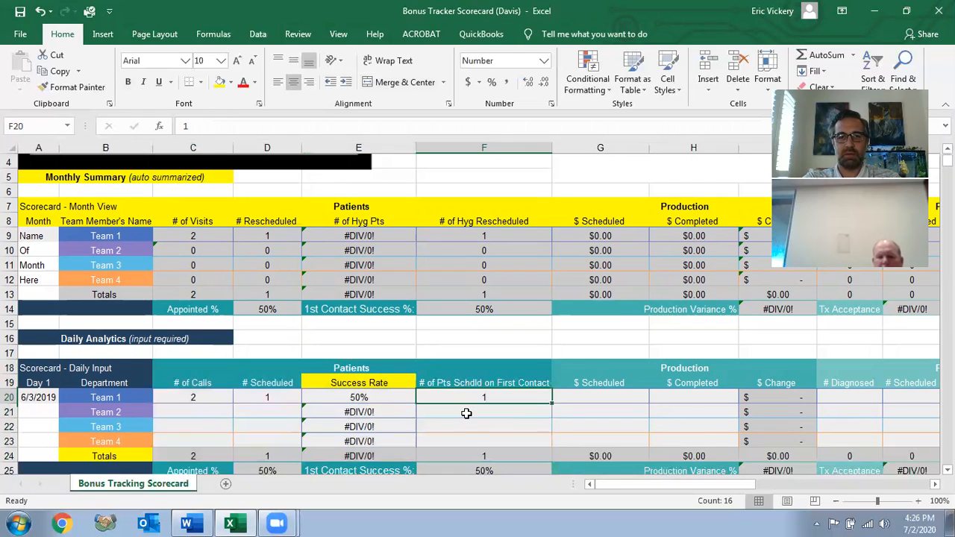
mouse_move(280, 398)
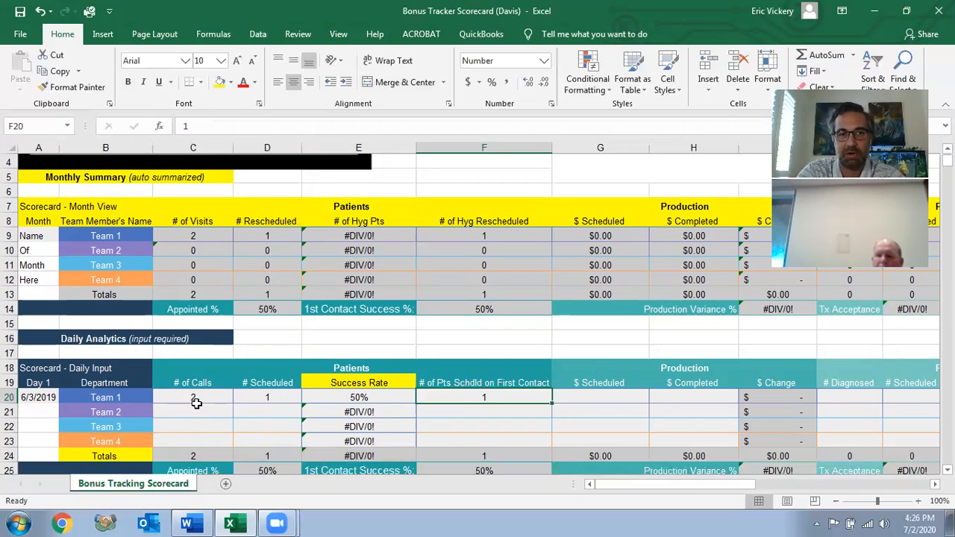
mouse_move(234, 412)
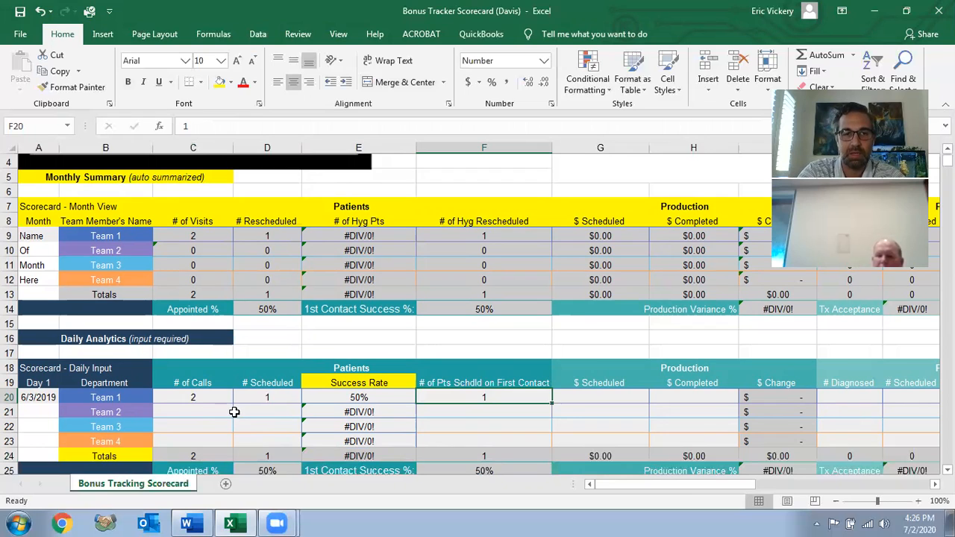
left_click(192, 397)
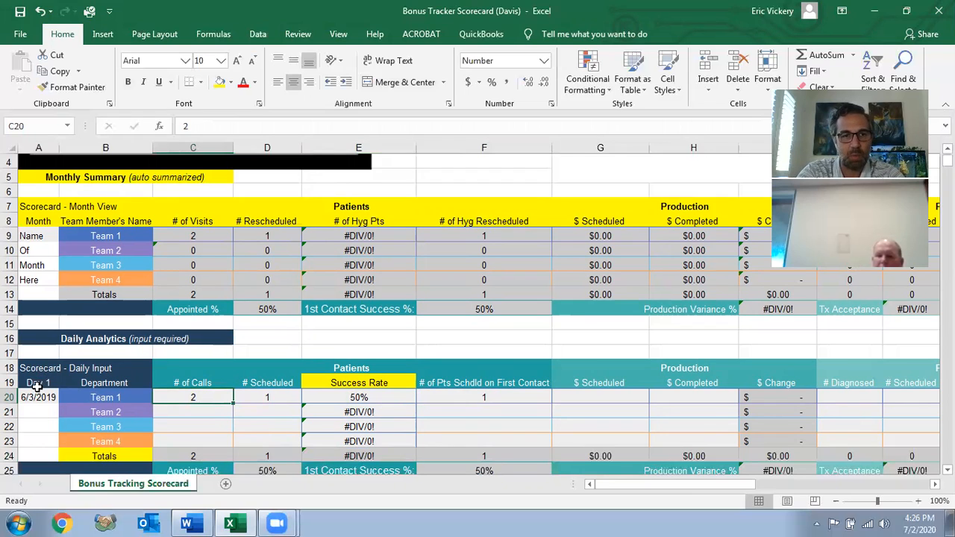
left_click(37, 397)
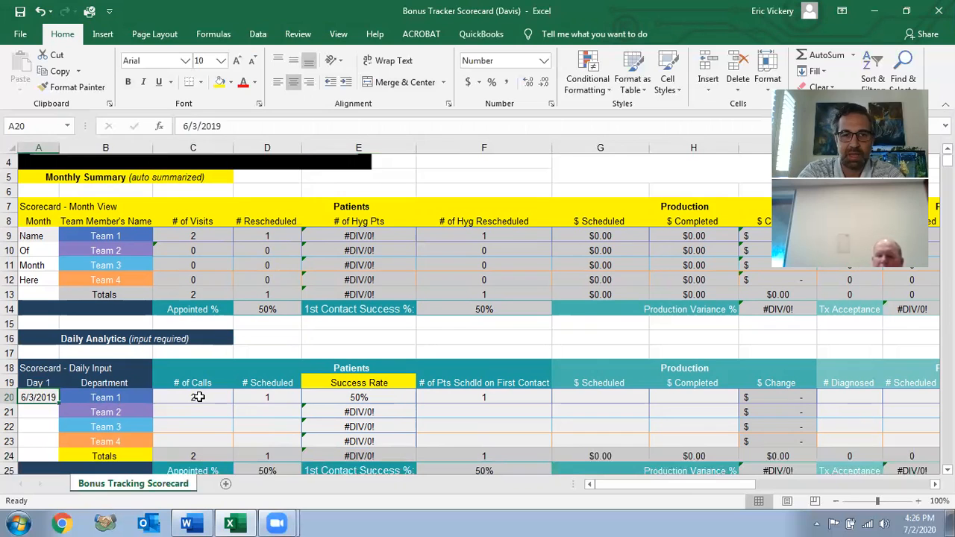
left_click(193, 397)
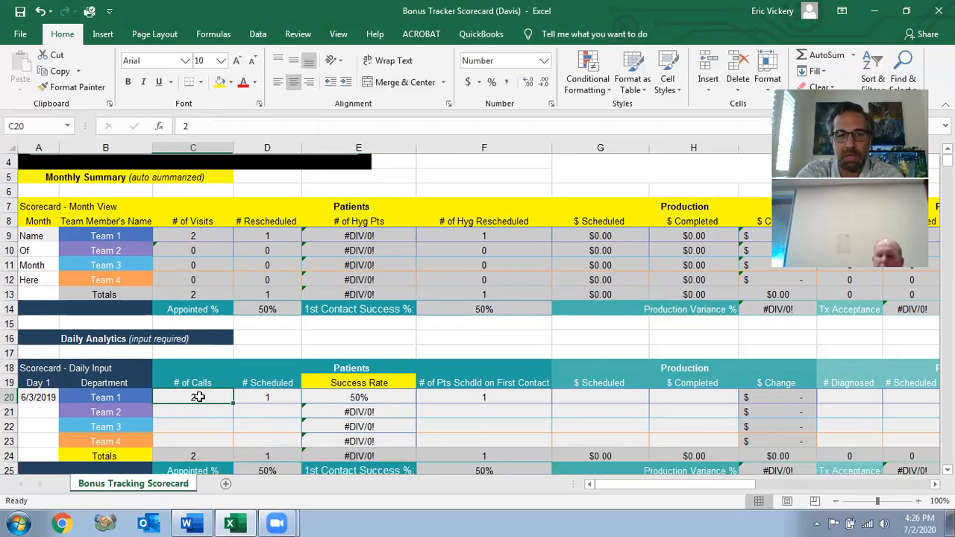
type("8")
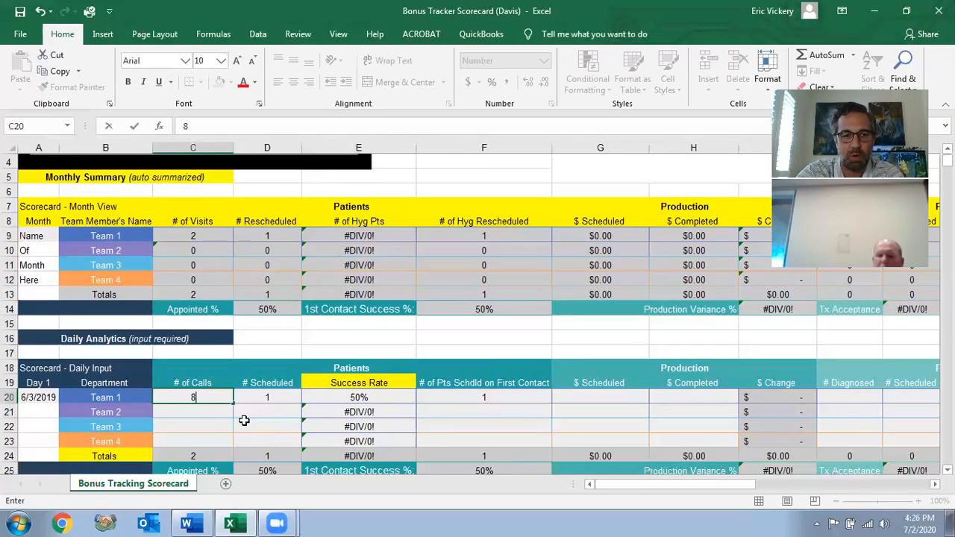
Step: Enter Team 1's Day 1 scheduled count in D20 as 2, trying 4 before settling on 2 for 25%
type("2")
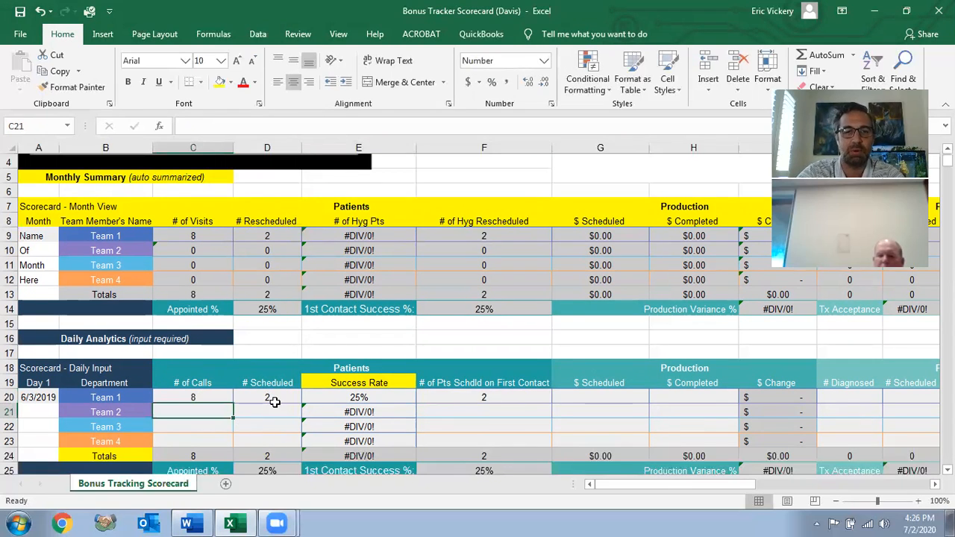
left_click(267, 397)
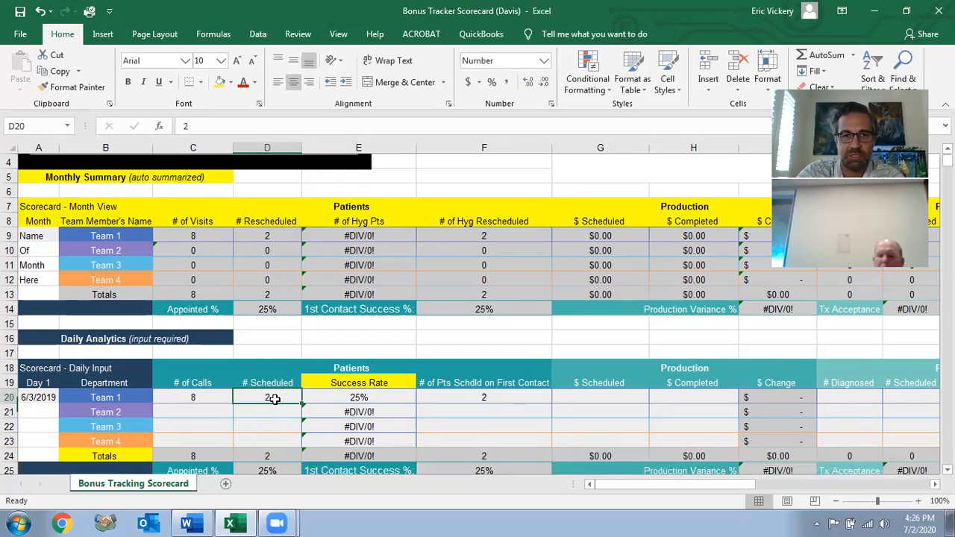
type("4")
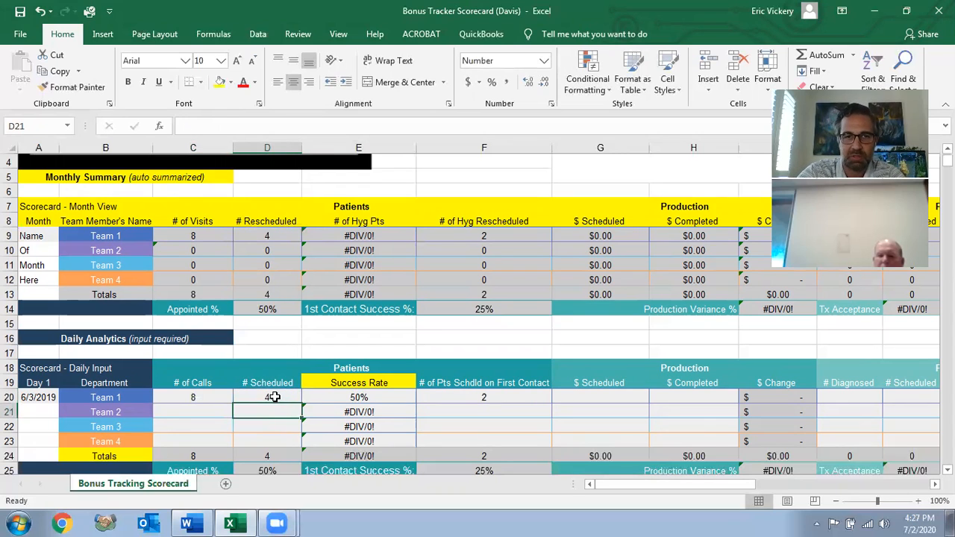
type("2")
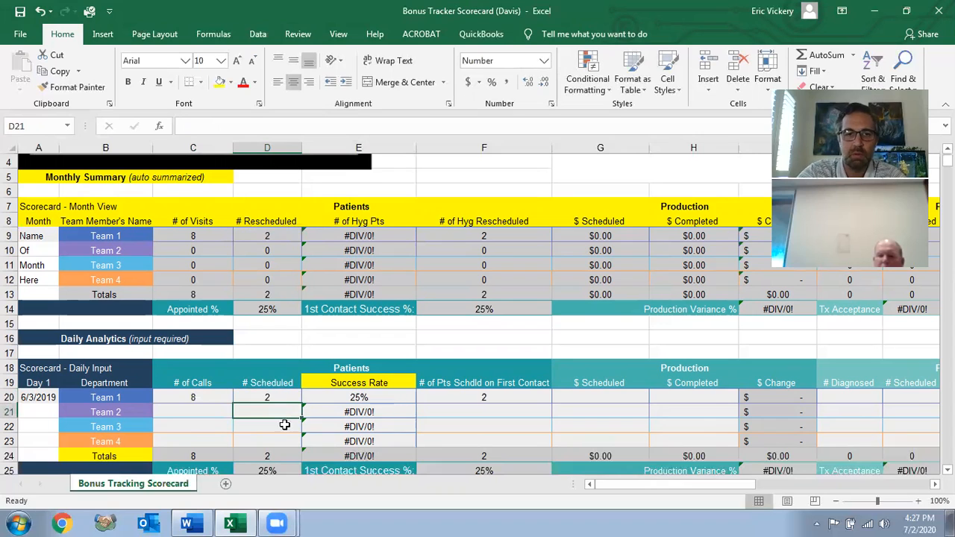
mouse_move(497, 421)
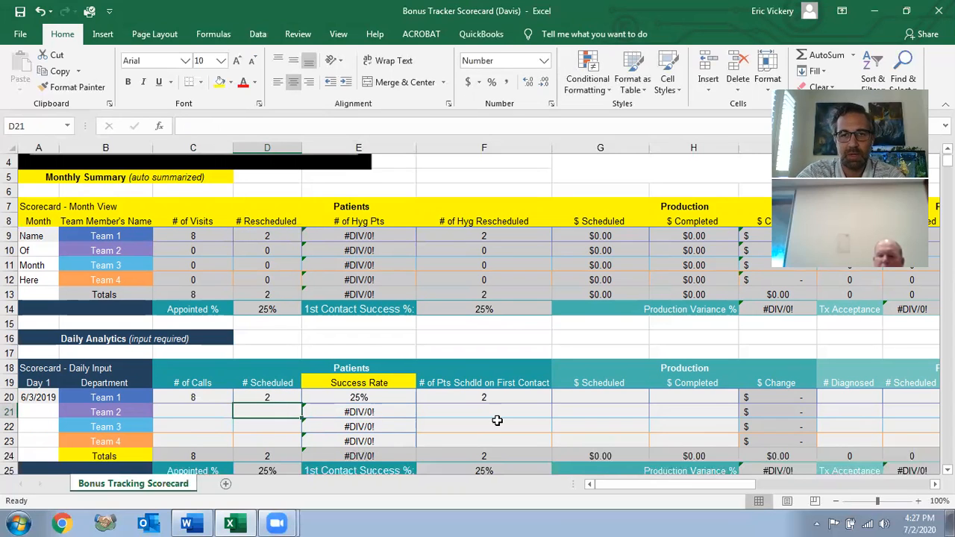
mouse_move(596, 351)
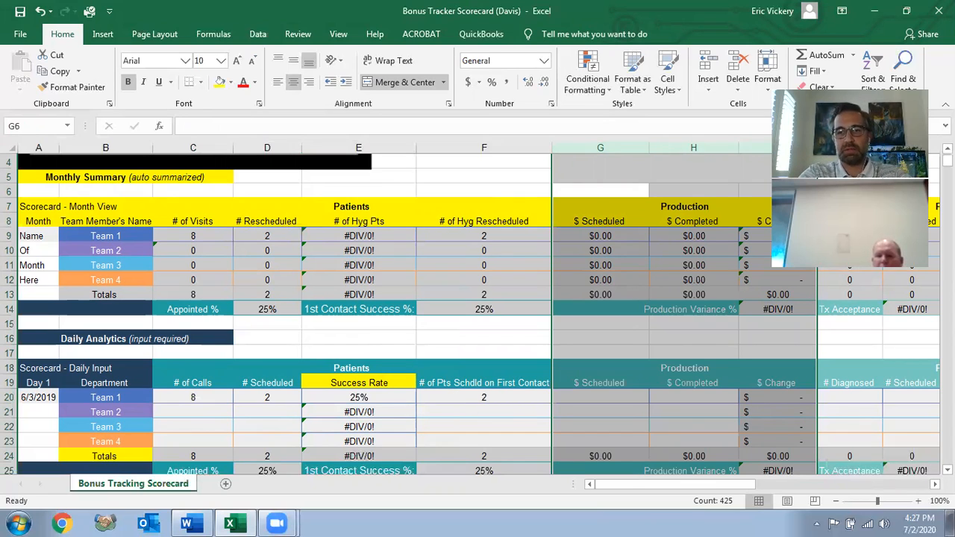
scroll("down", 3)
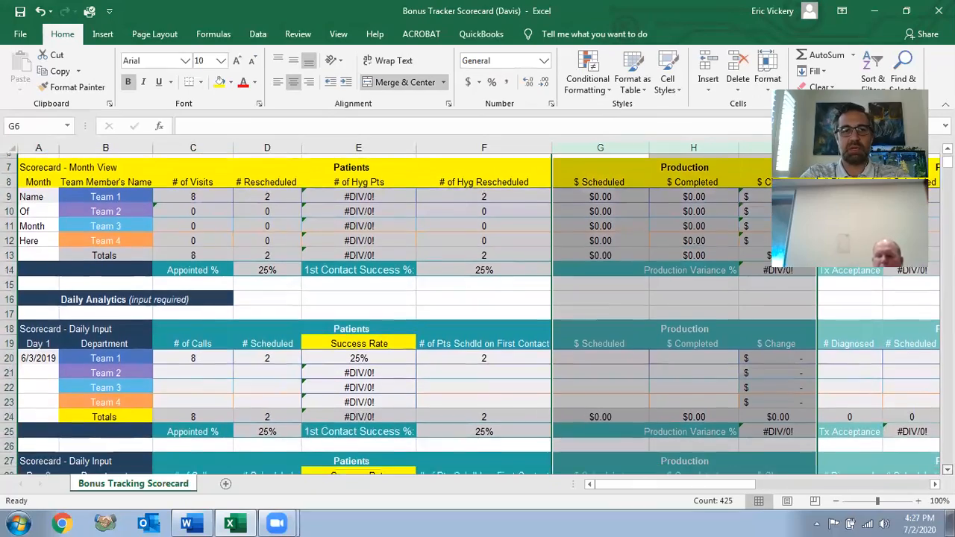
scroll("down", 3)
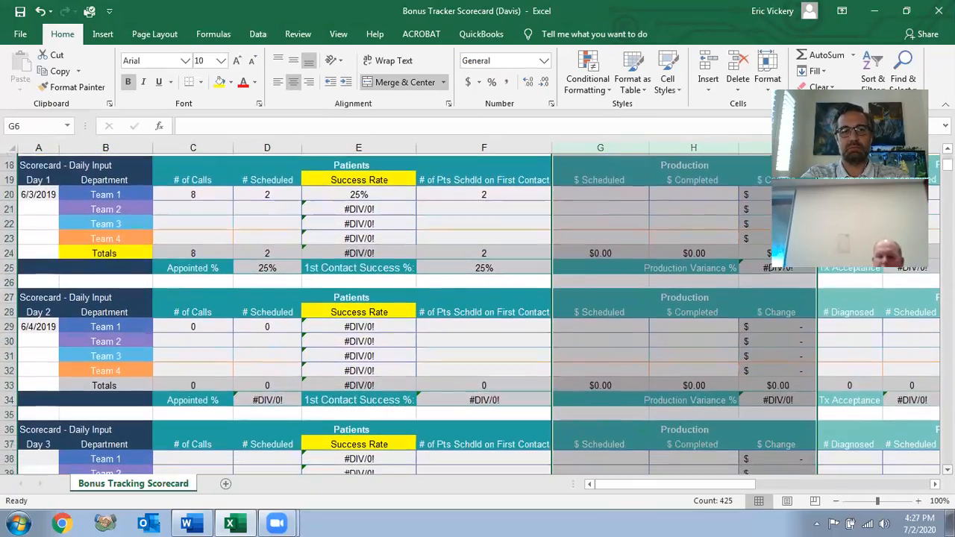
scroll("down", 3)
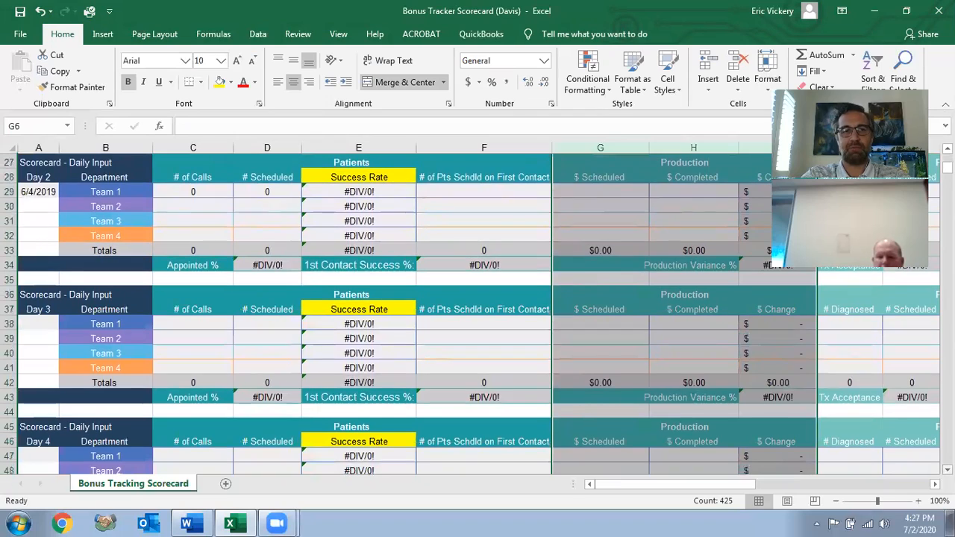
scroll("down", 3)
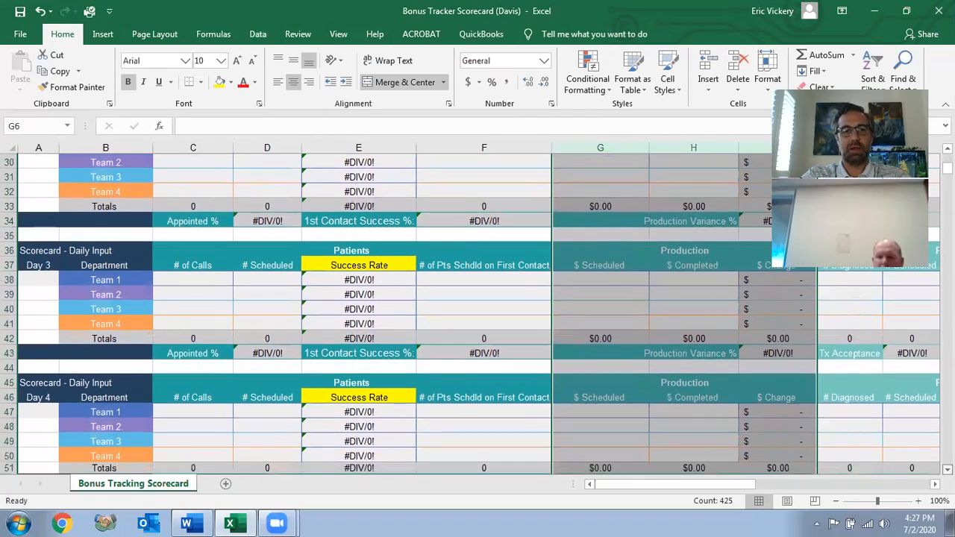
scroll("down", 3)
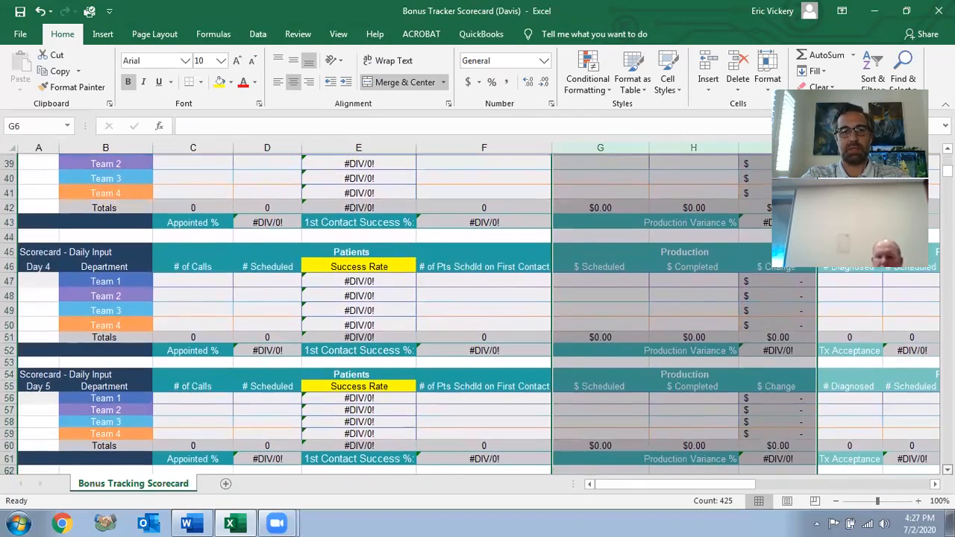
scroll("down", 3)
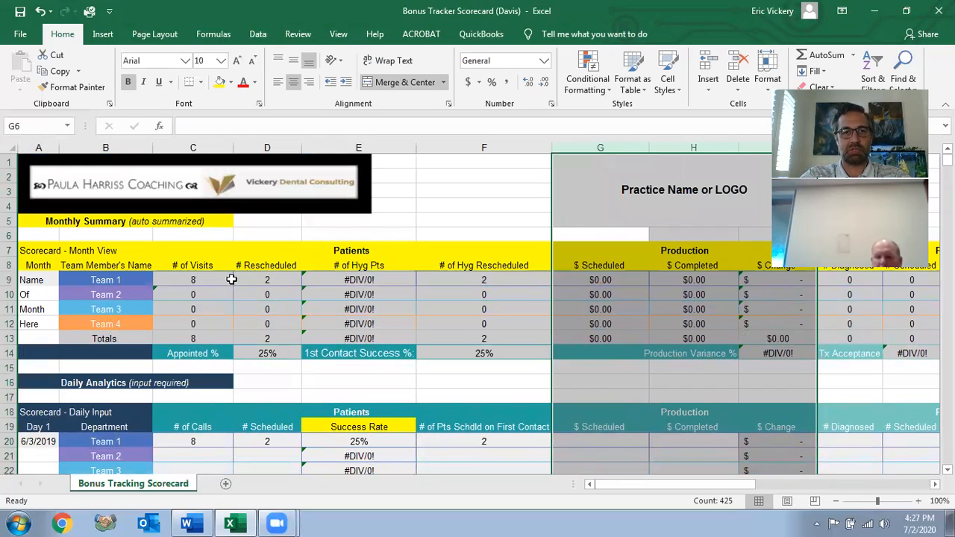
mouse_move(341, 285)
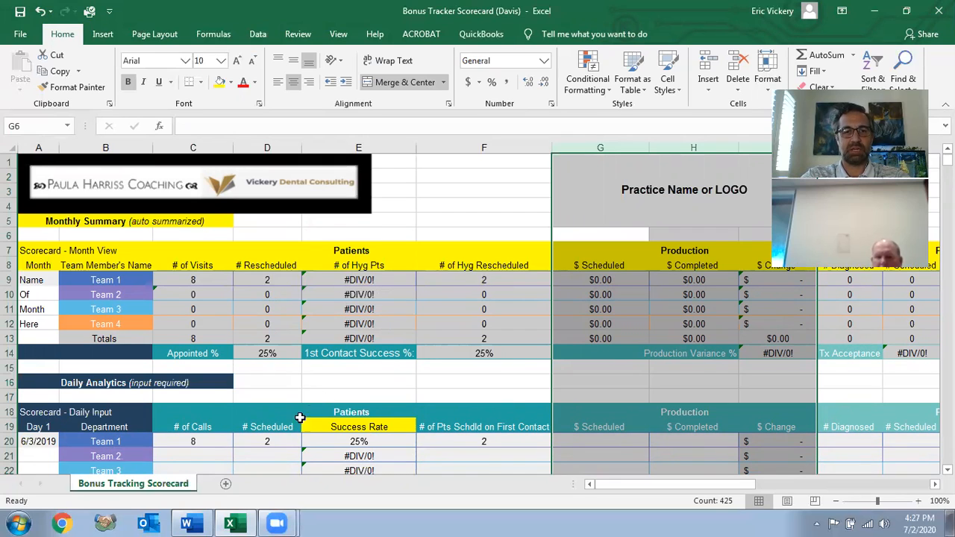
mouse_move(260, 441)
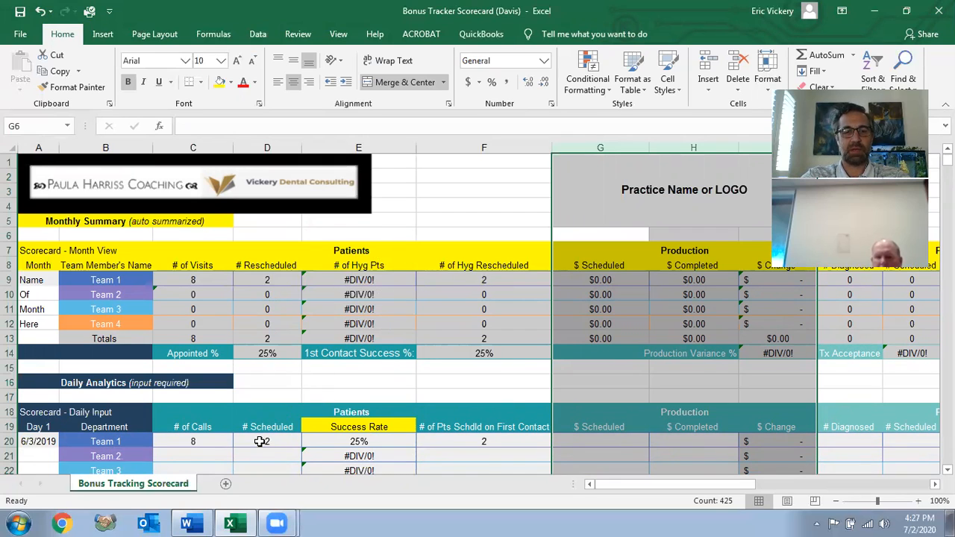
Step: Change Team 1's Day 1 scheduled count in D20 from 2 to 3, raising success to 38%
left_click(266, 442)
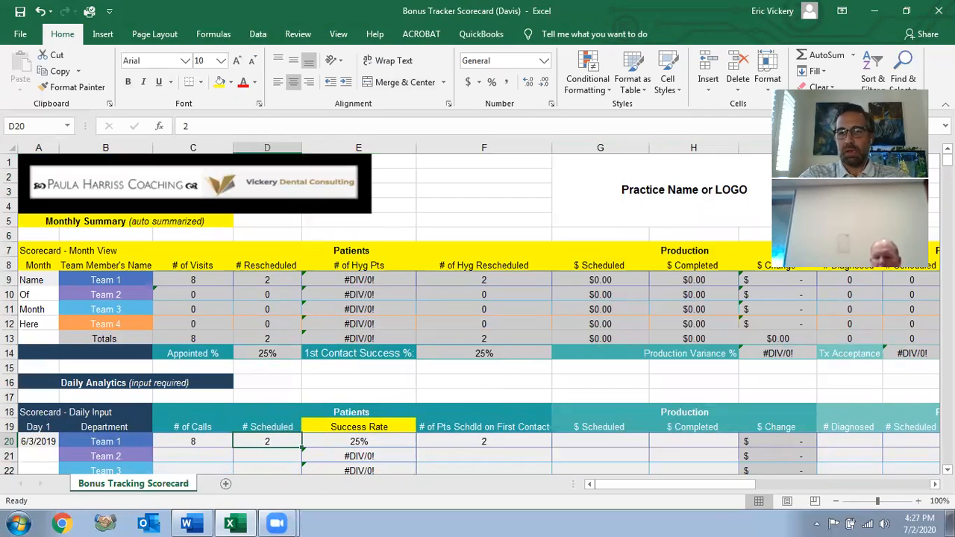
scroll("down", 3)
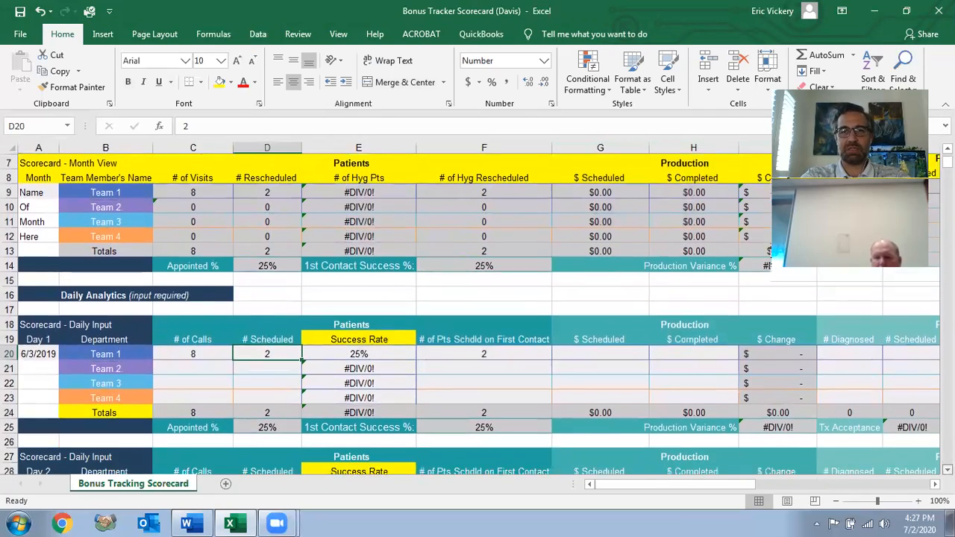
scroll("down", 3)
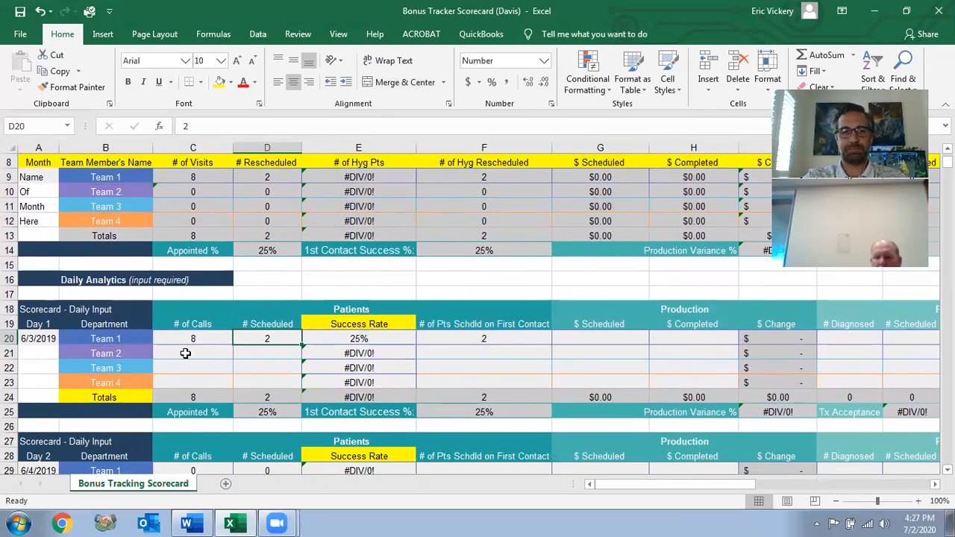
mouse_move(200, 350)
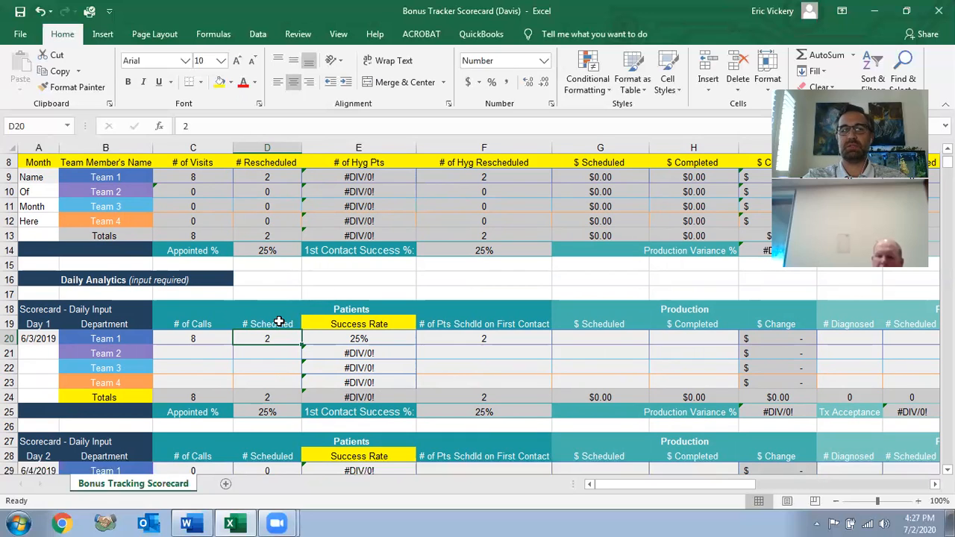
mouse_move(495, 331)
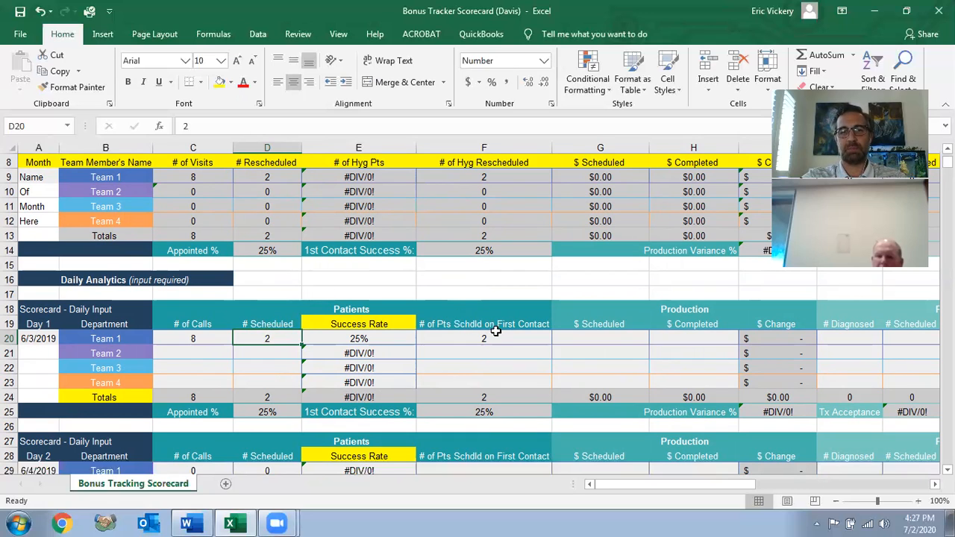
left_click(483, 337)
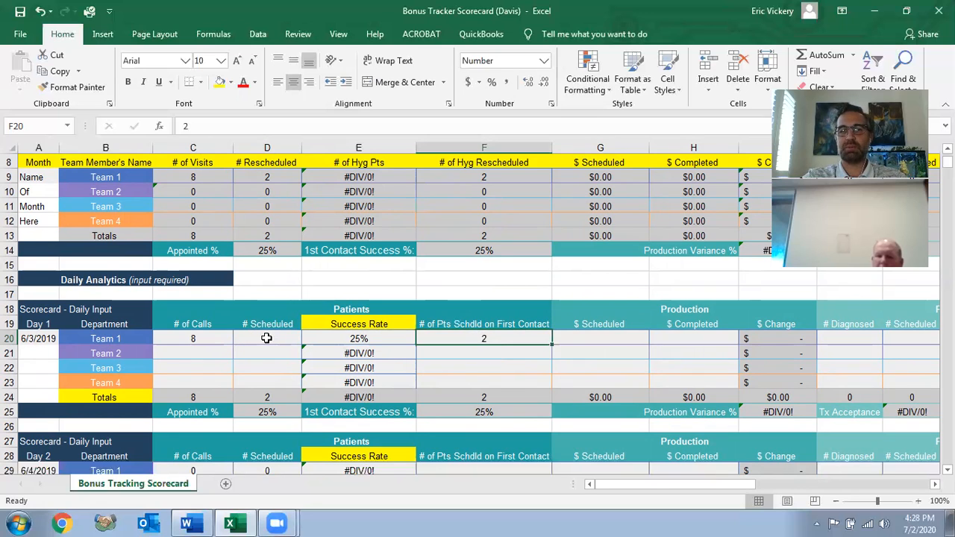
left_click(266, 337)
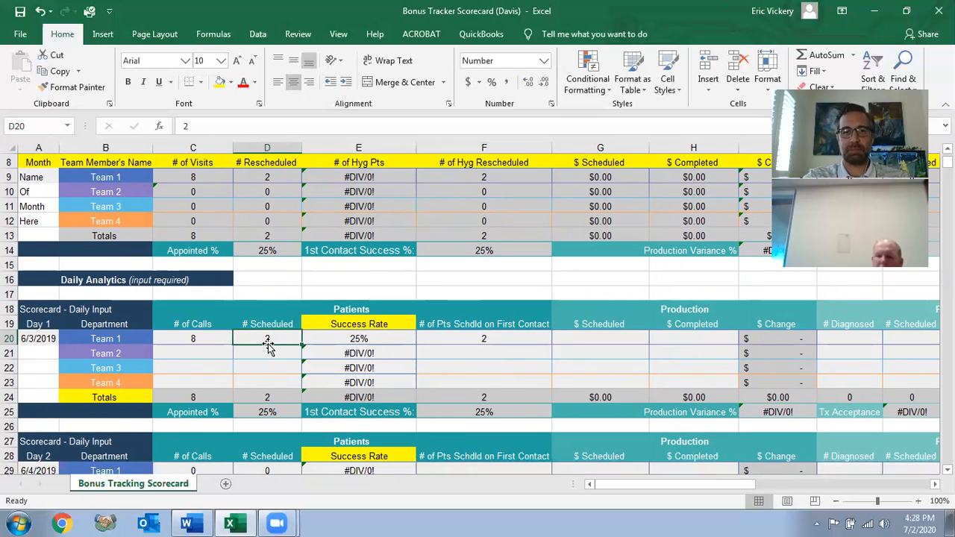
type("3")
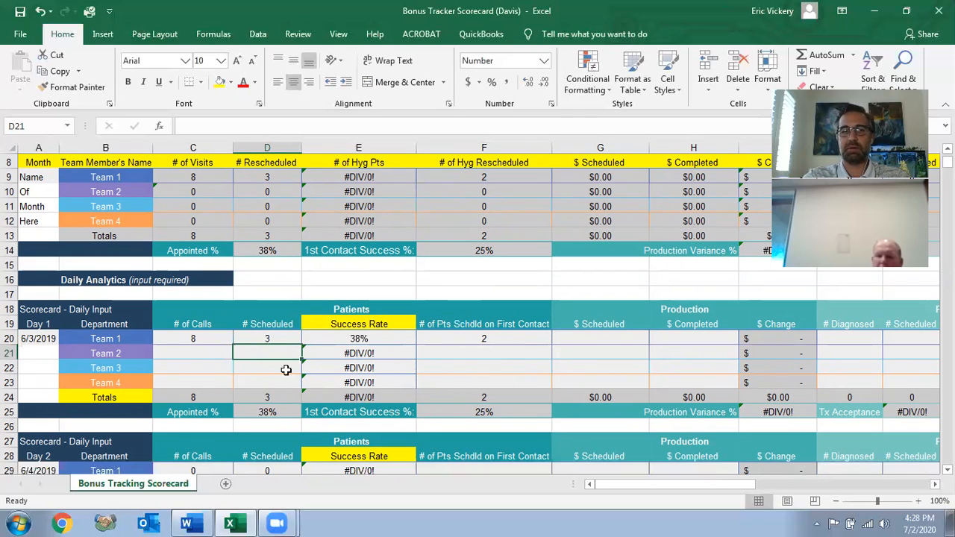
mouse_move(244, 370)
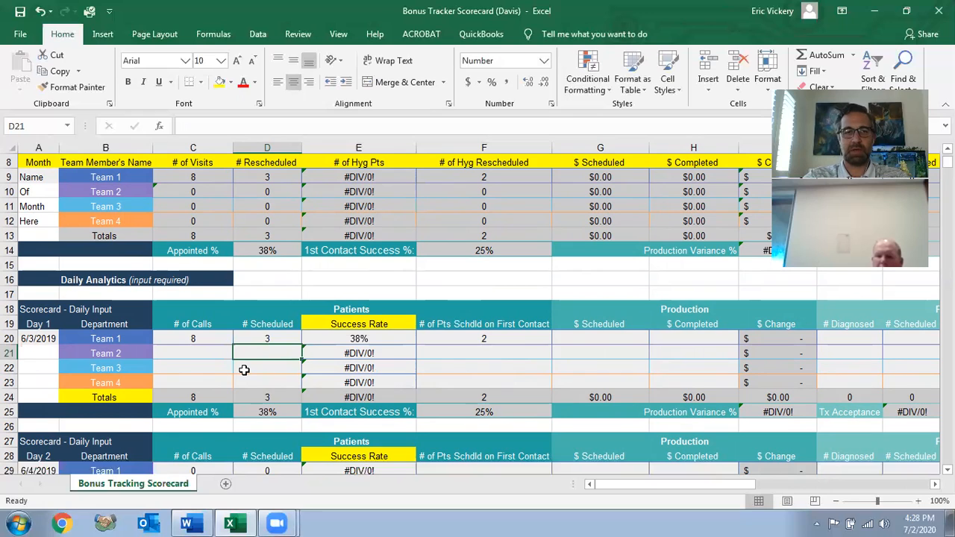
mouse_move(358, 338)
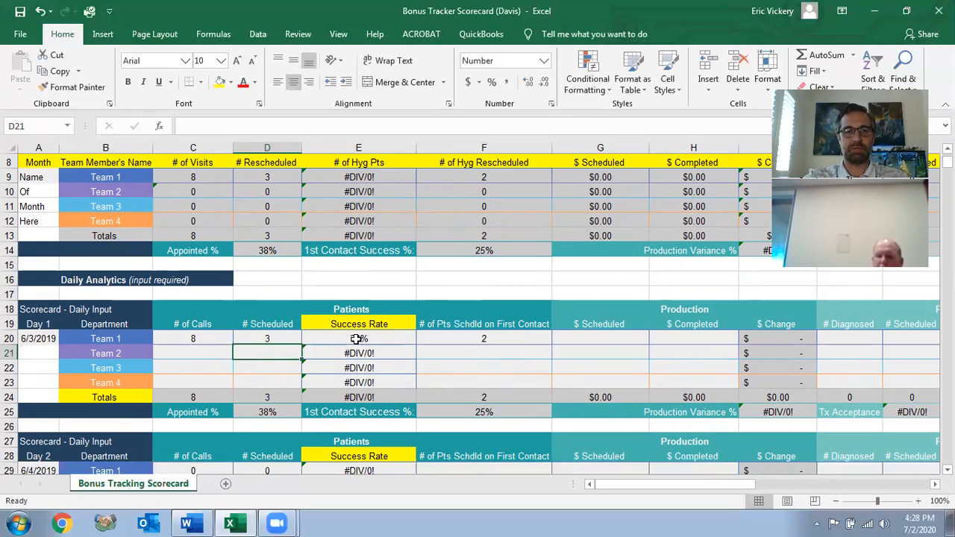